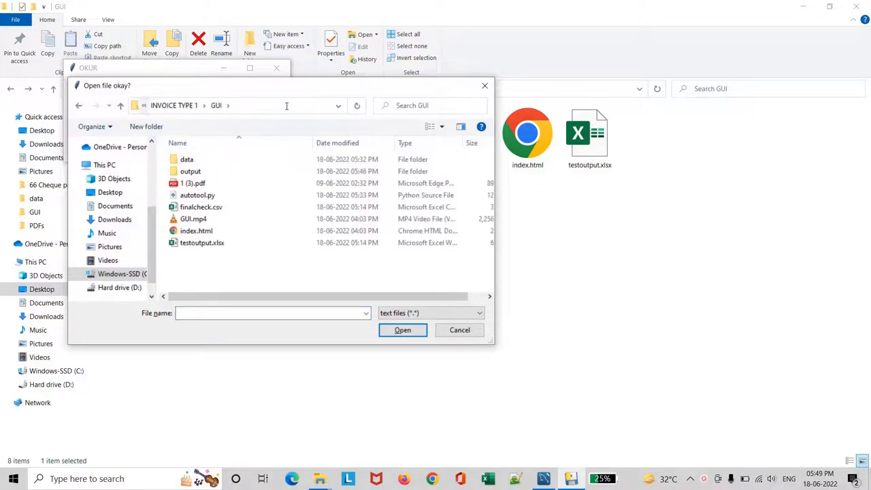
Step: Select the invoice file 1 (3).pdf in the Open dialog
{"action": "left_click", "coordinate": [403, 330]}
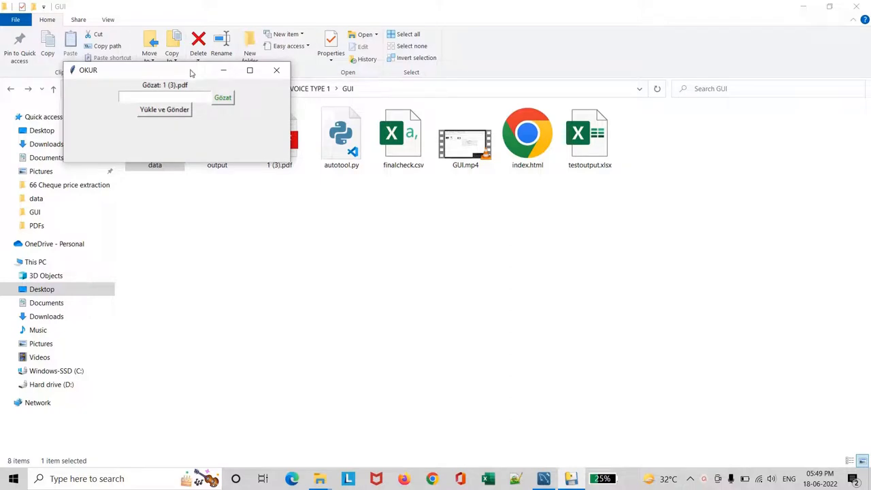
Step: Enter 1234 in the OKUR entry field
{"action": "left_click", "coordinate": [277, 70]}
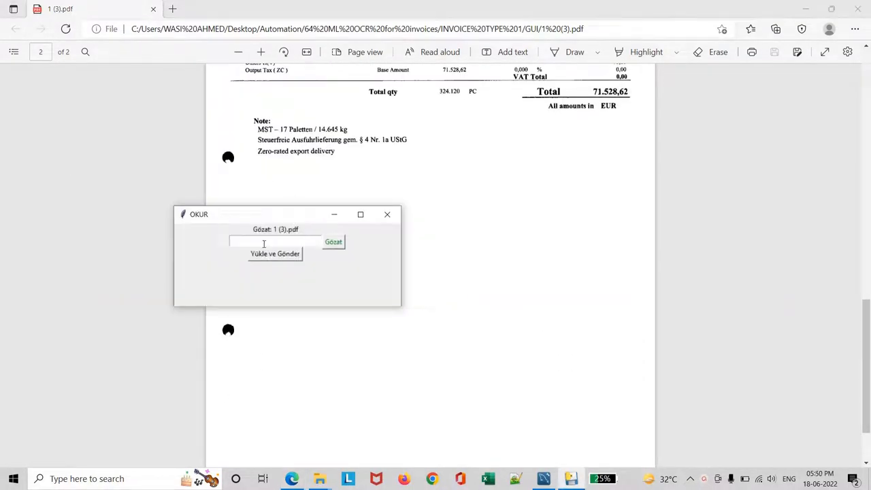
{"action": "type", "text": "1"}
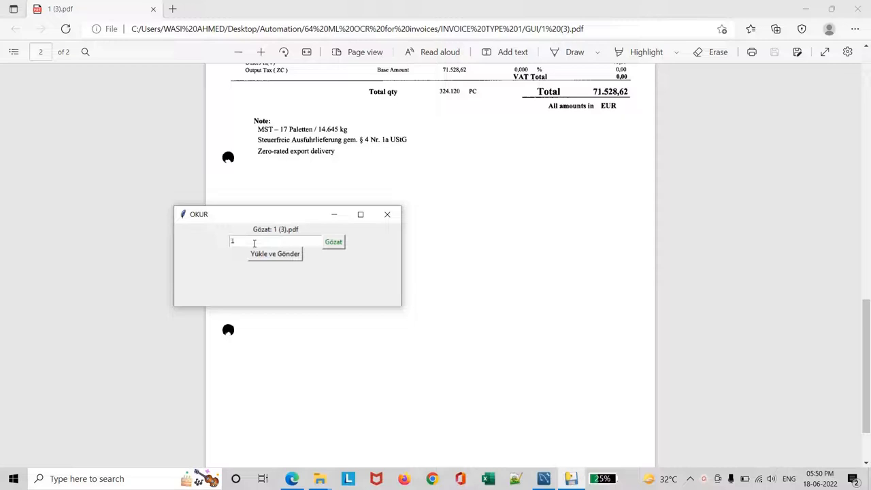
{"action": "type", "text": "234"}
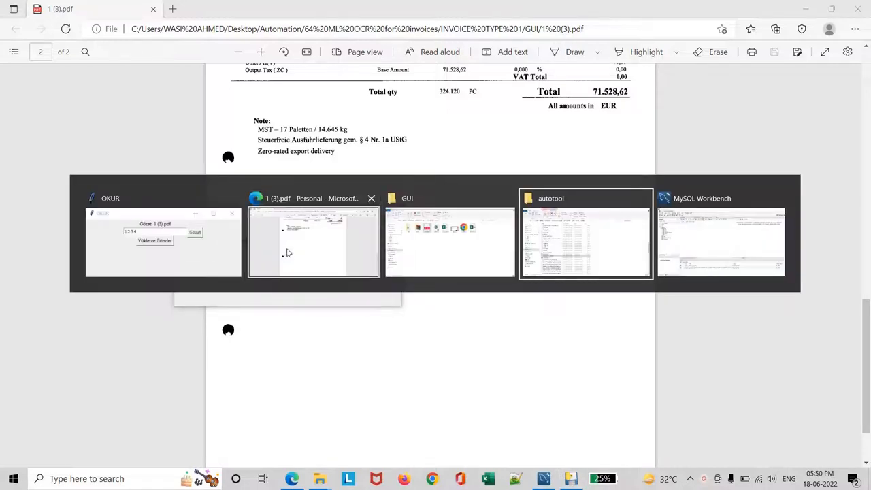
Step: In MySQL Workbench, drop the test table and run the CREATE TABLE test script
{"action": "left_click", "coordinate": [720, 241]}
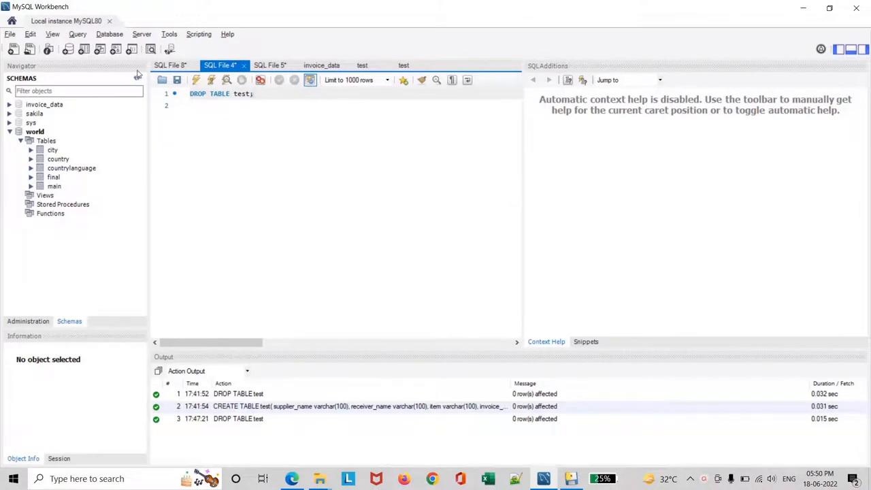
{"action": "mouse_move", "coordinate": [130, 80]}
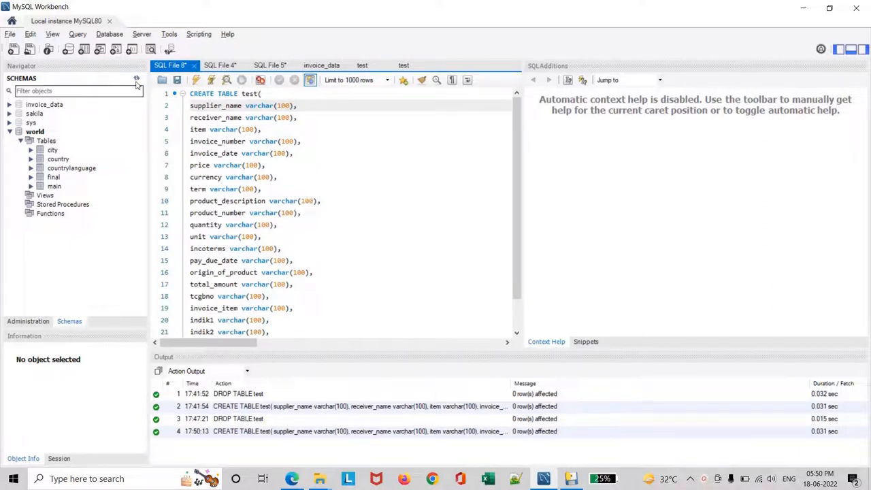
{"action": "left_click", "coordinate": [53, 196]}
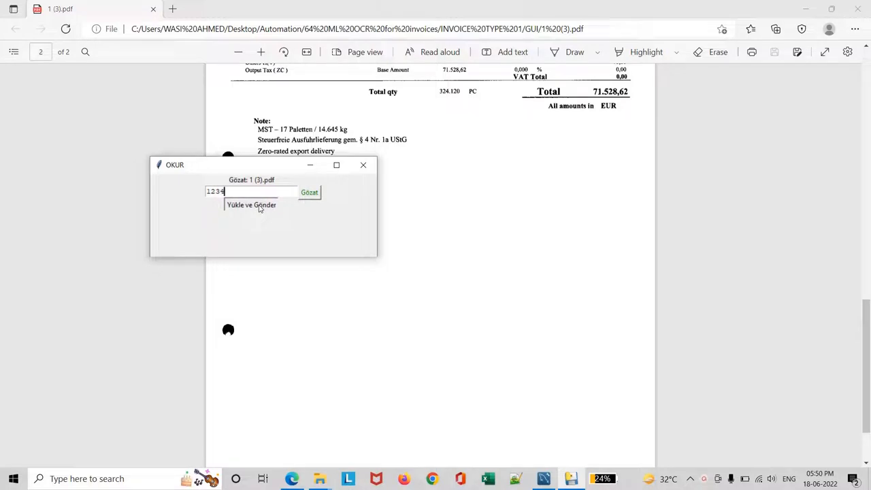
{"action": "mouse_move", "coordinate": [275, 217]}
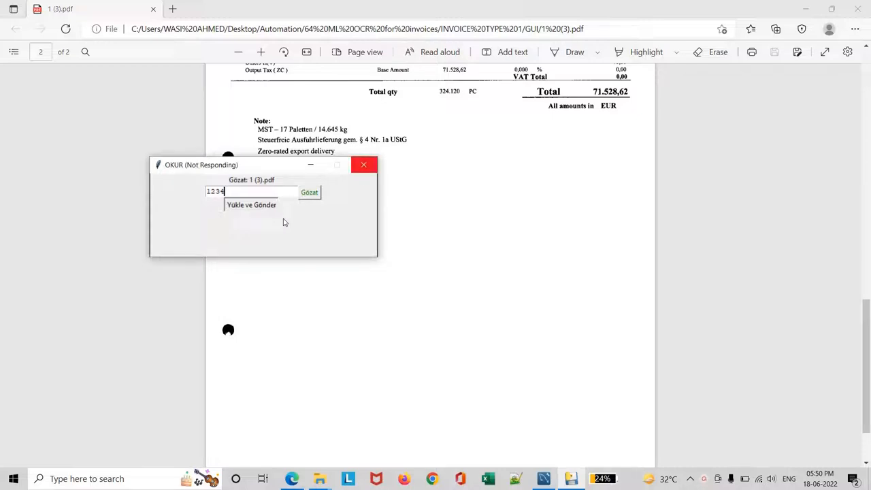
{"action": "mouse_move", "coordinate": [280, 221]}
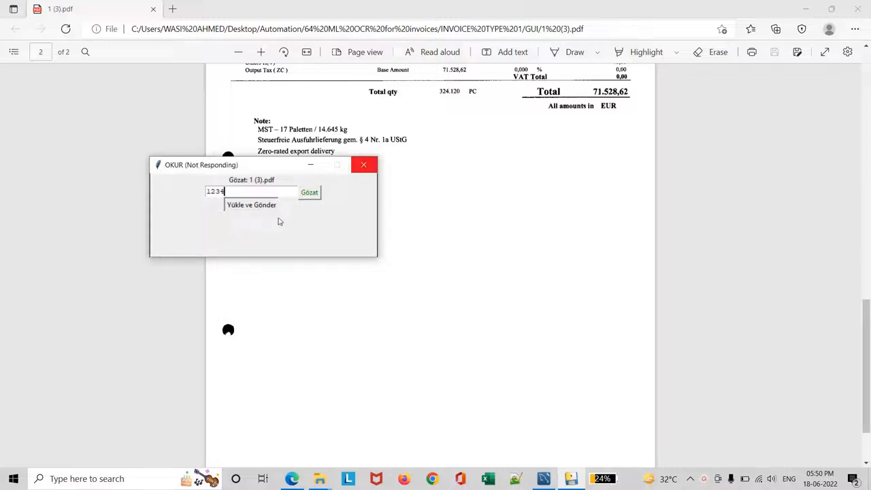
{"action": "mouse_move", "coordinate": [285, 185]}
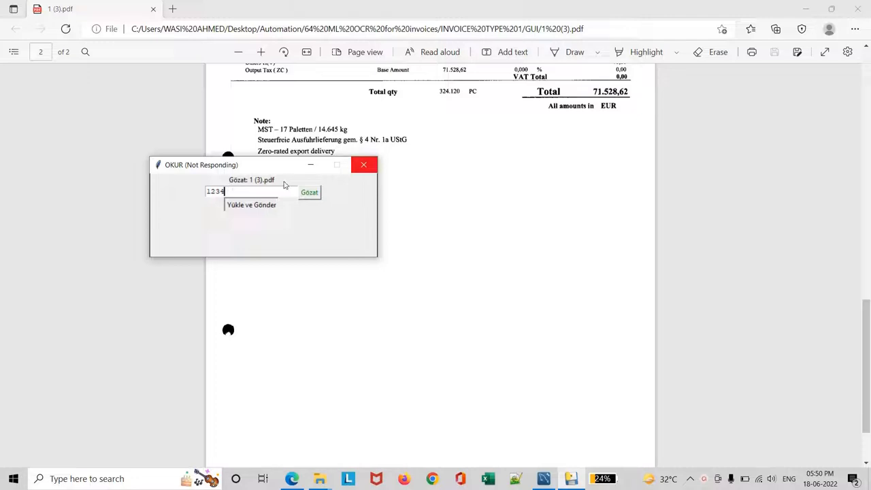